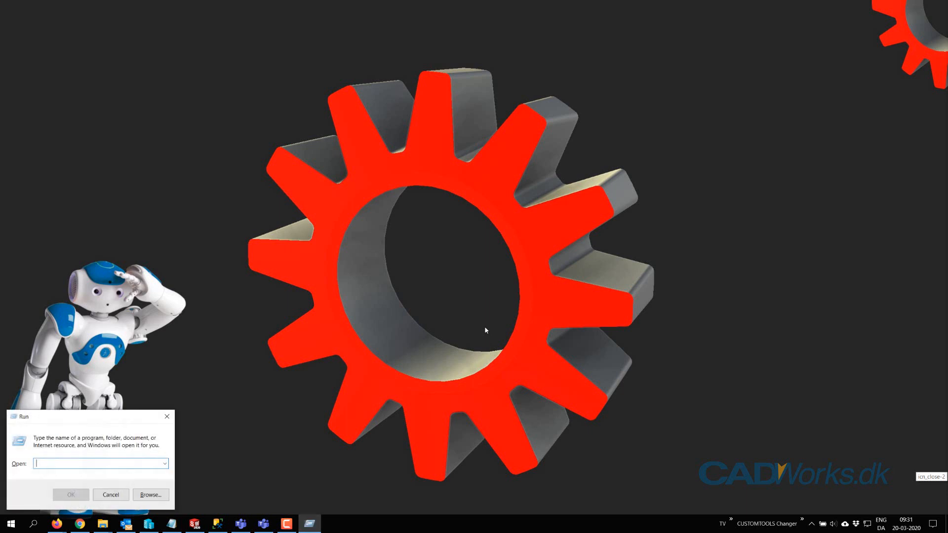
# Step: Launch the Network Connections control panel via ncpa.cpl from the Run dialog
pyautogui.write('ncpa.cpl')
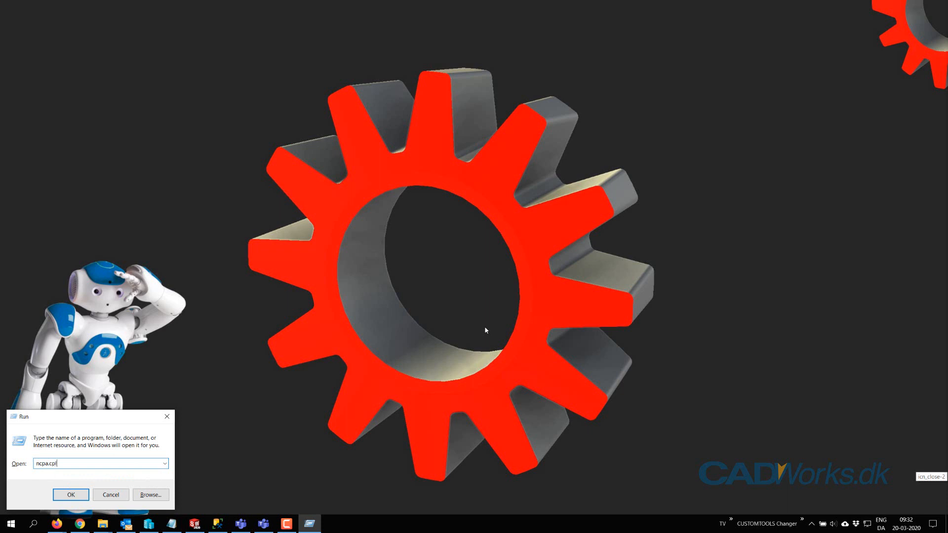
pyautogui.click(70, 494)
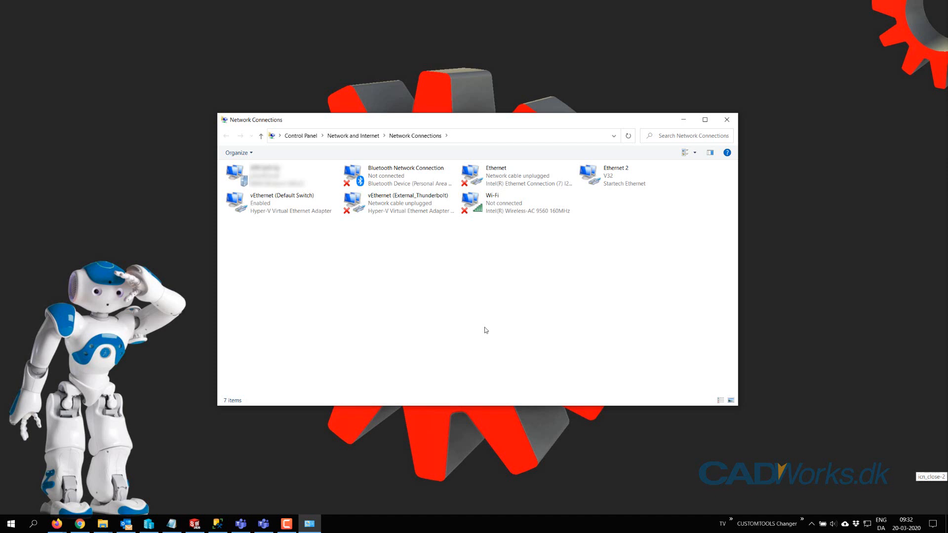
# Step: Select the VPN connection and bring up its context menu of actions
pyautogui.click(282, 176)
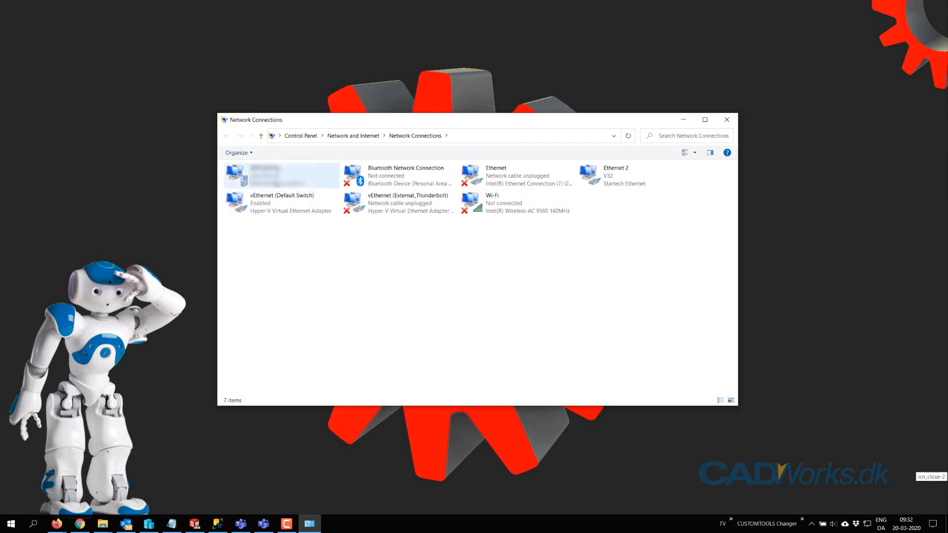
pyautogui.rightClick(281, 176)
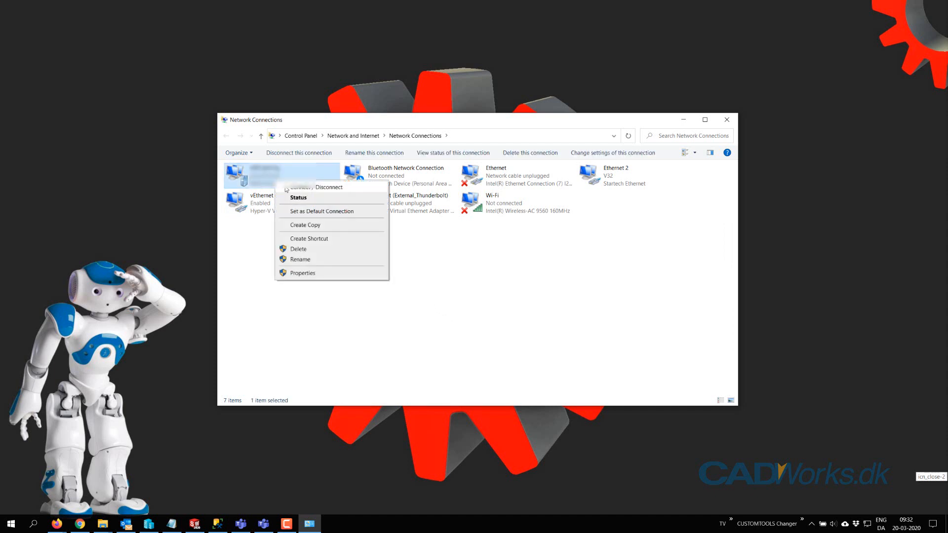
pyautogui.moveTo(302, 272)
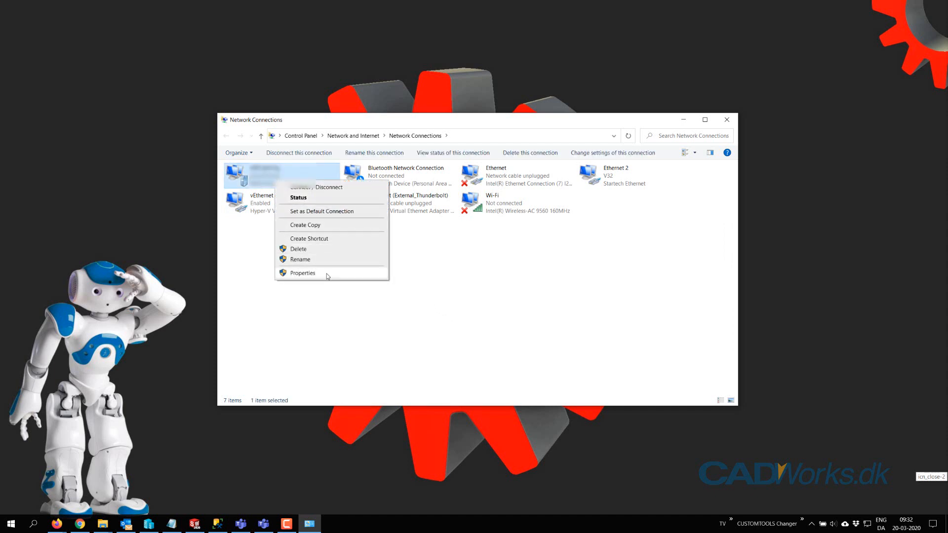
# Step: From the VPN's Properties, reach Advanced TCP/IP Settings for Internet Protocol Version 4 (TCP/IPv4)
pyautogui.click(302, 272)
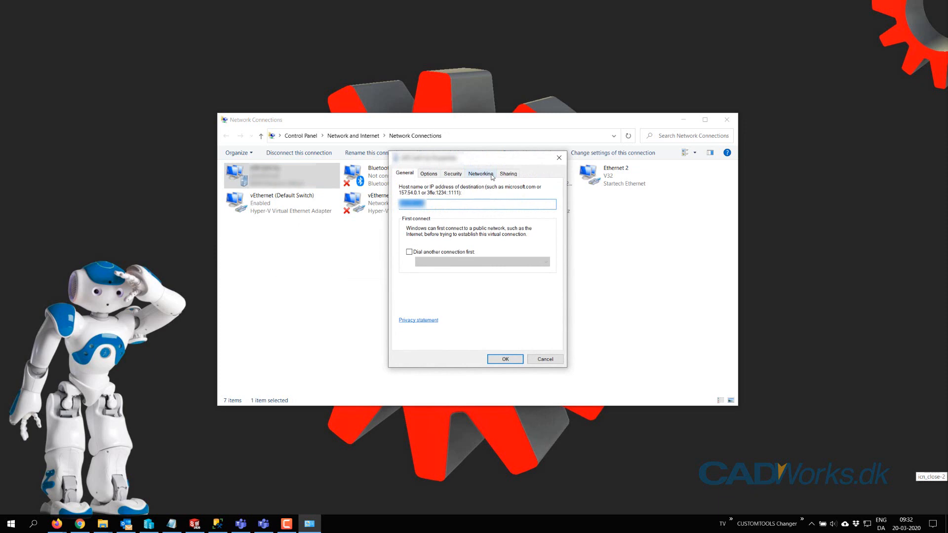
pyautogui.click(480, 174)
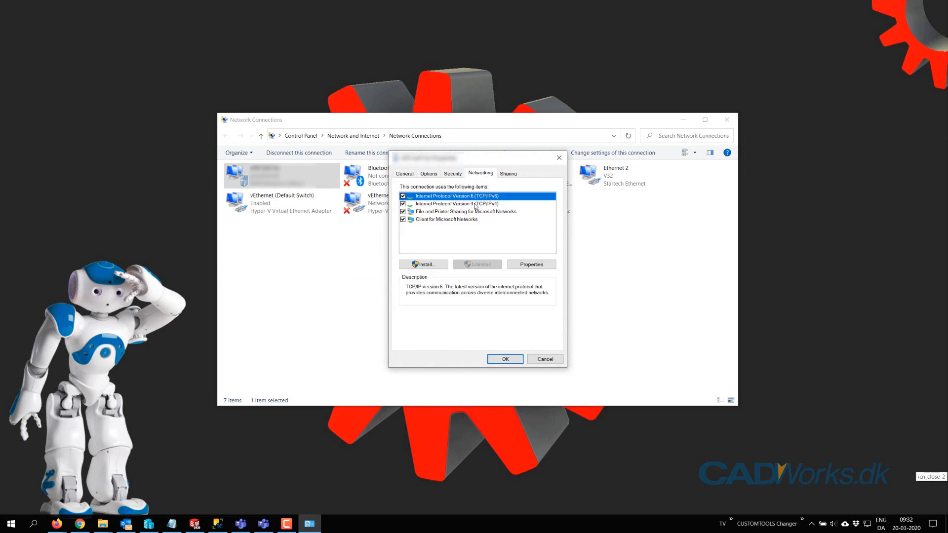
pyautogui.click(456, 204)
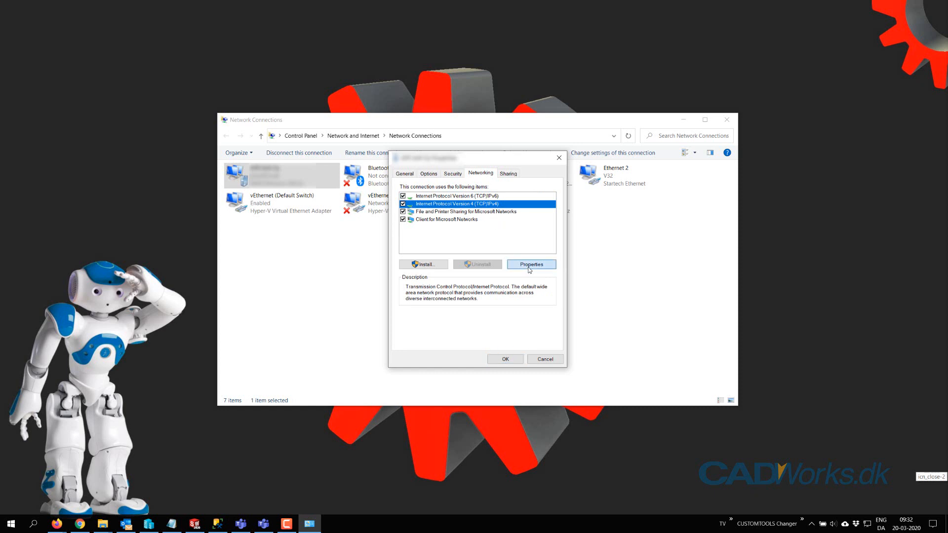
pyautogui.click(530, 265)
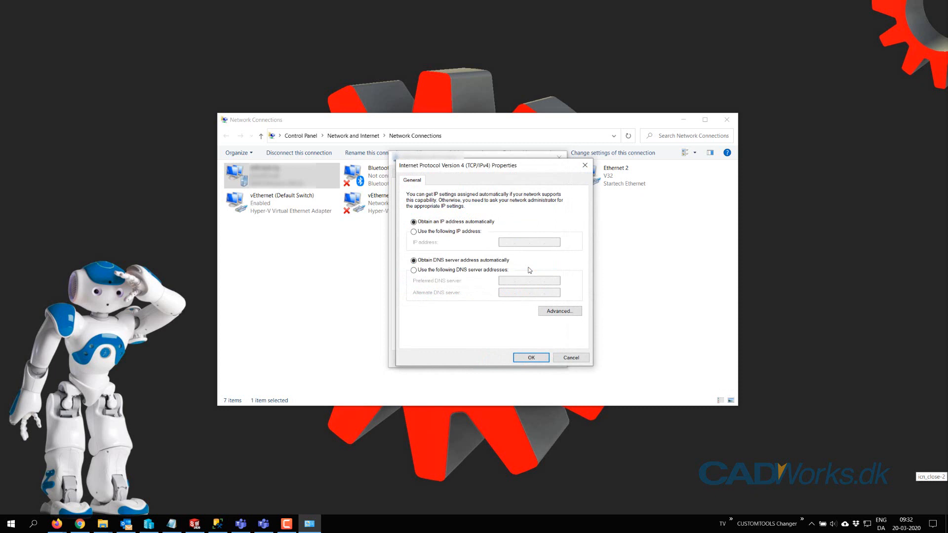
pyautogui.click(558, 311)
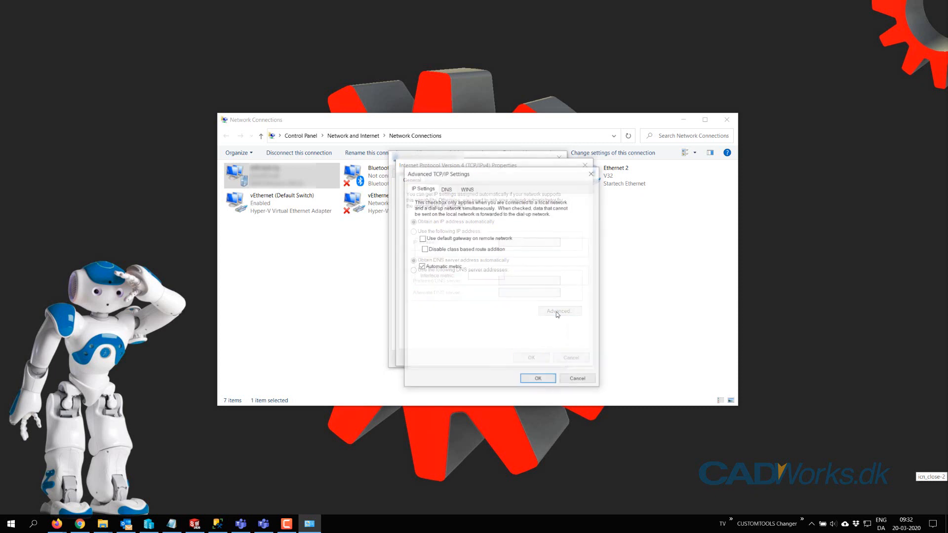